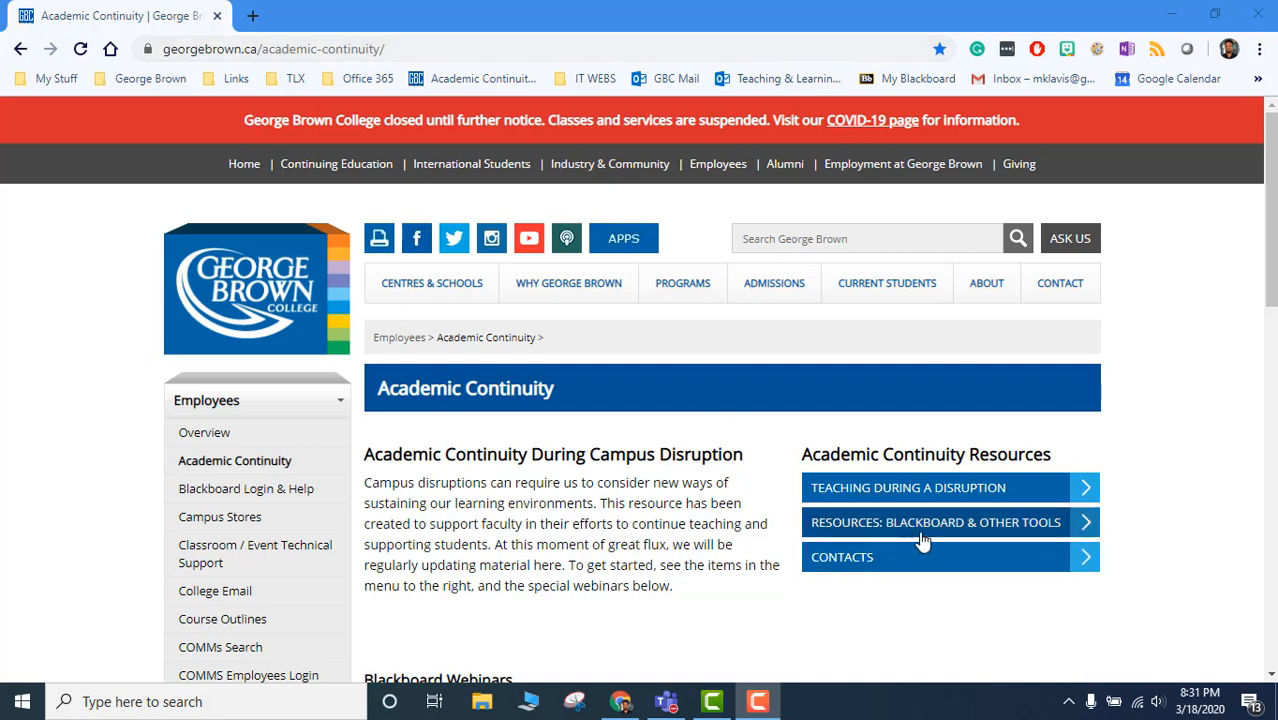
{"action": "mouse_move", "coordinate": [1016, 522]}
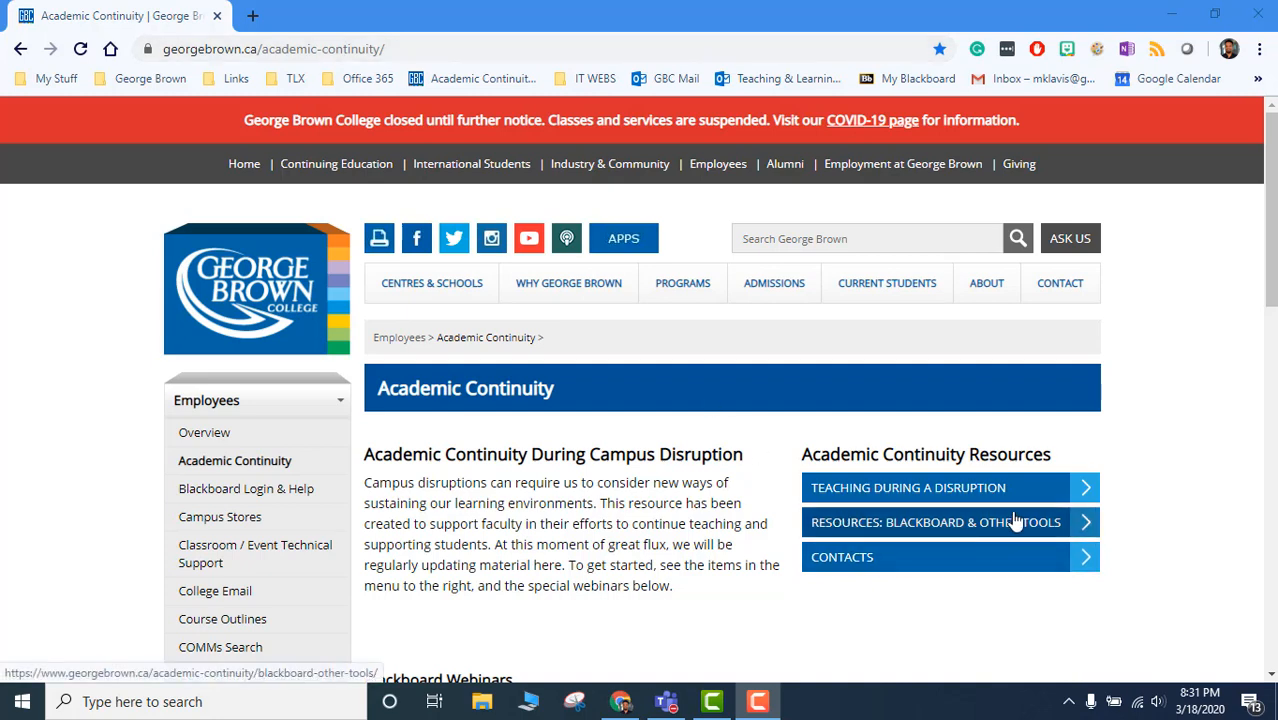
Go from the Blackboard & Other Tools resources to the college's Microsoft O365 & Teams page.
{"action": "left_click", "coordinate": [936, 522]}
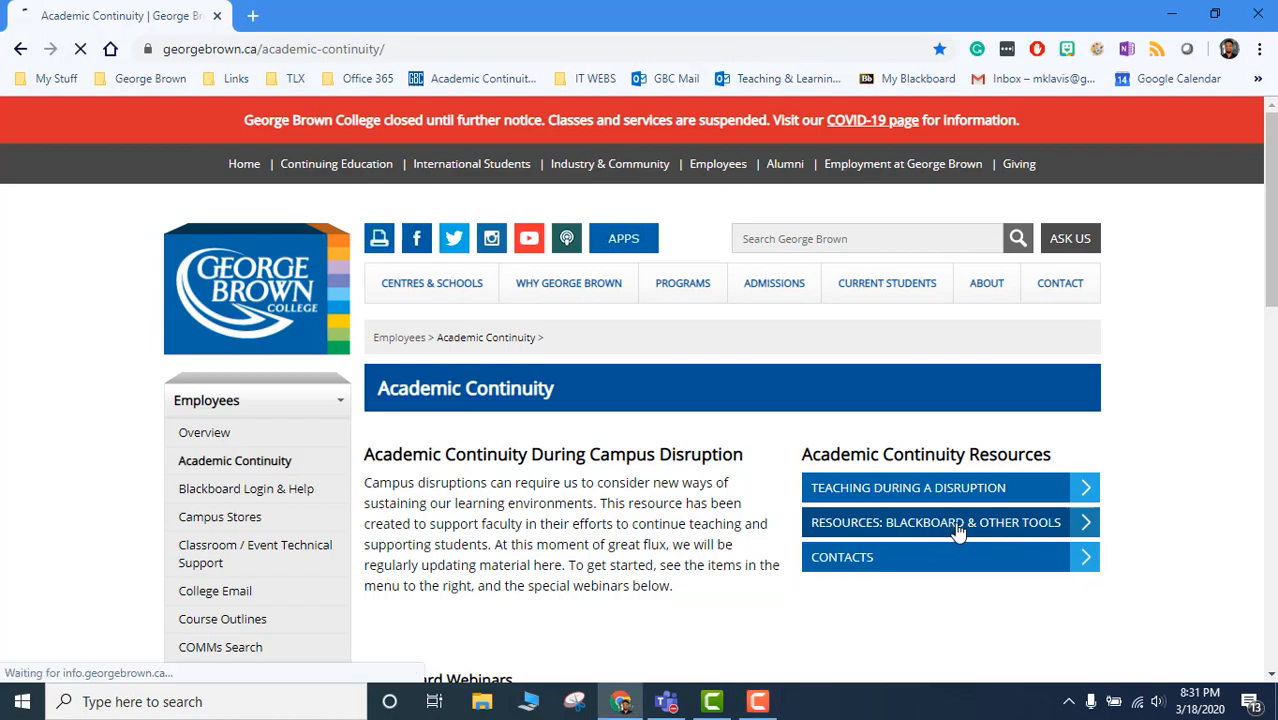
{"action": "left_click", "coordinate": [936, 522]}
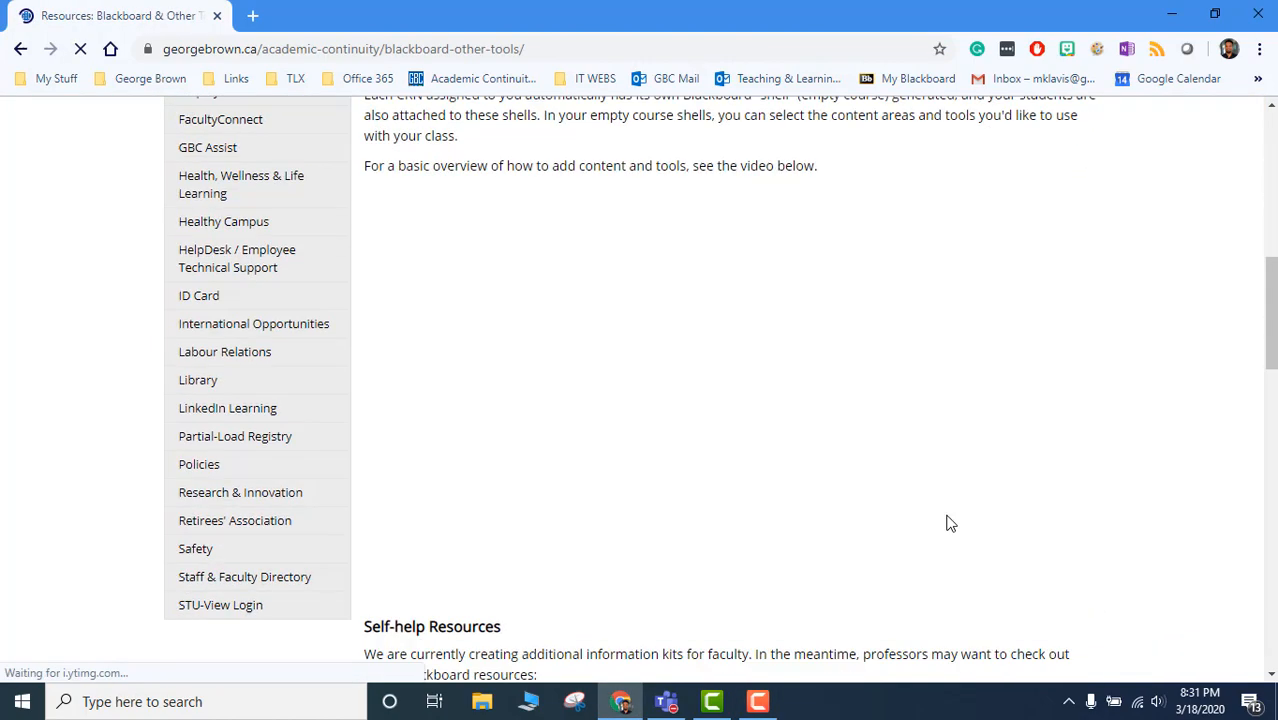
{"action": "scroll", "scroll_direction": "down", "scroll_amount": 3}
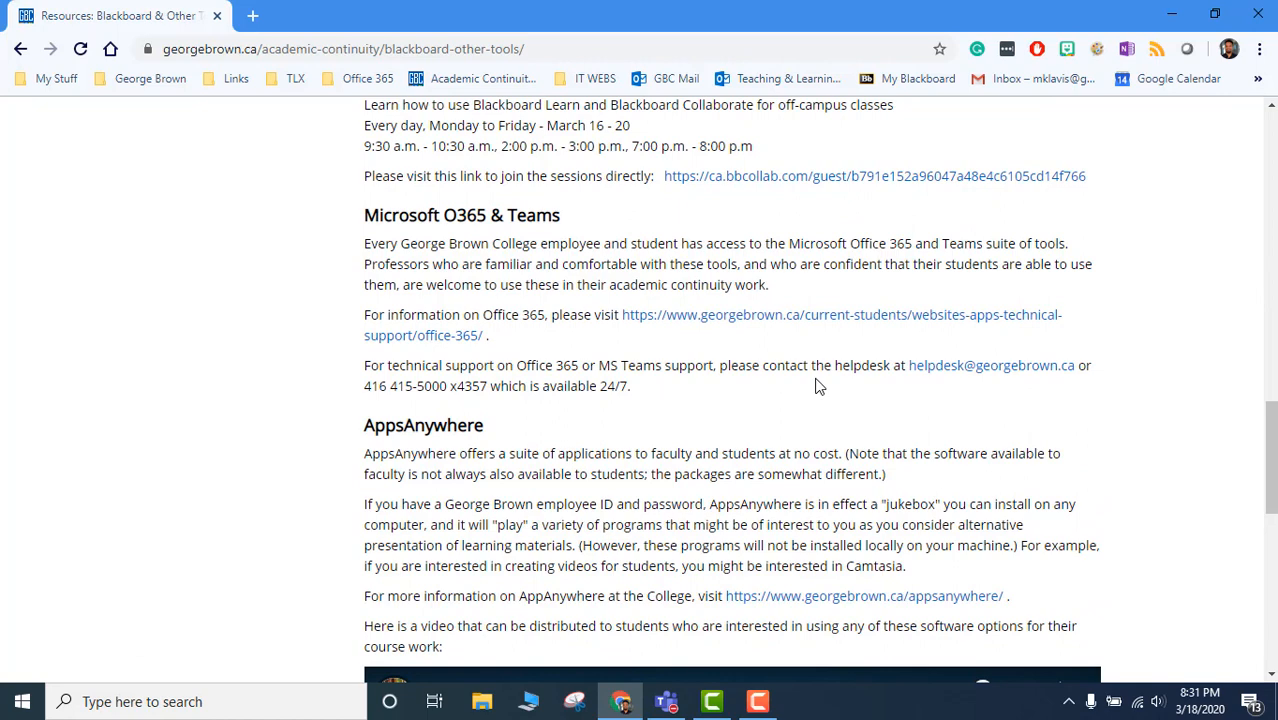
{"action": "left_click", "coordinate": [784, 320]}
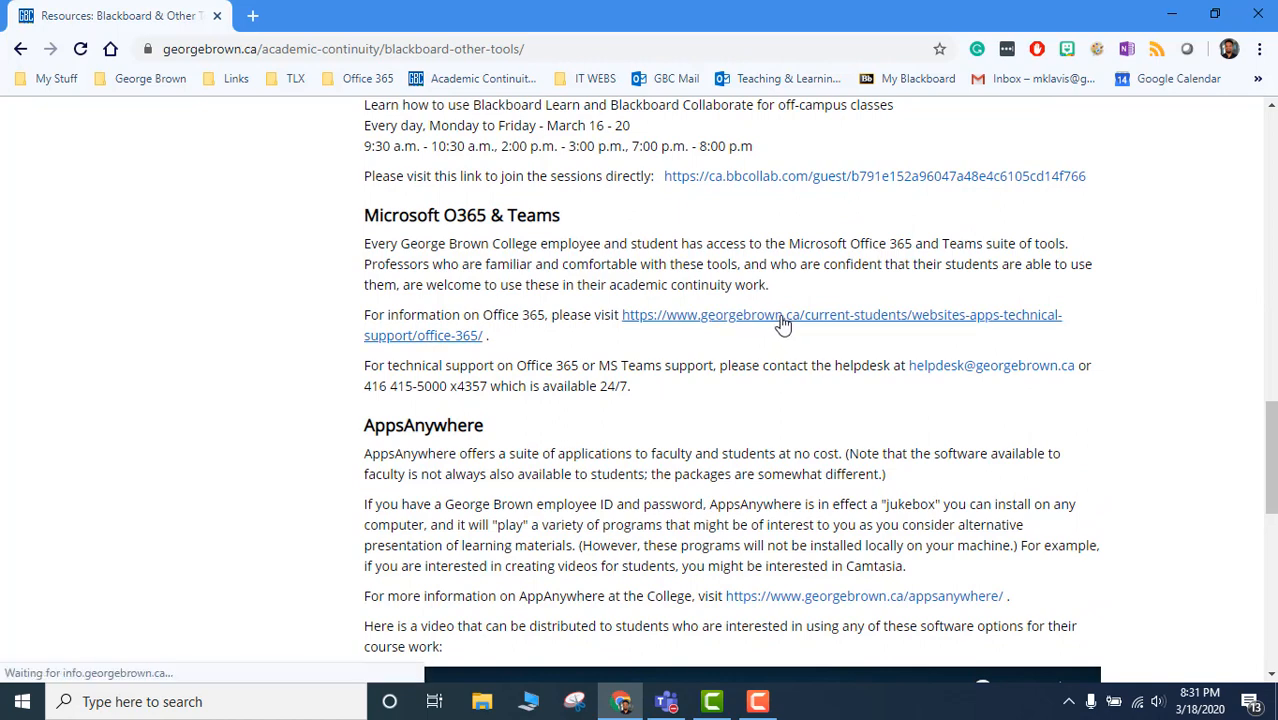
{"action": "left_click", "coordinate": [780, 314]}
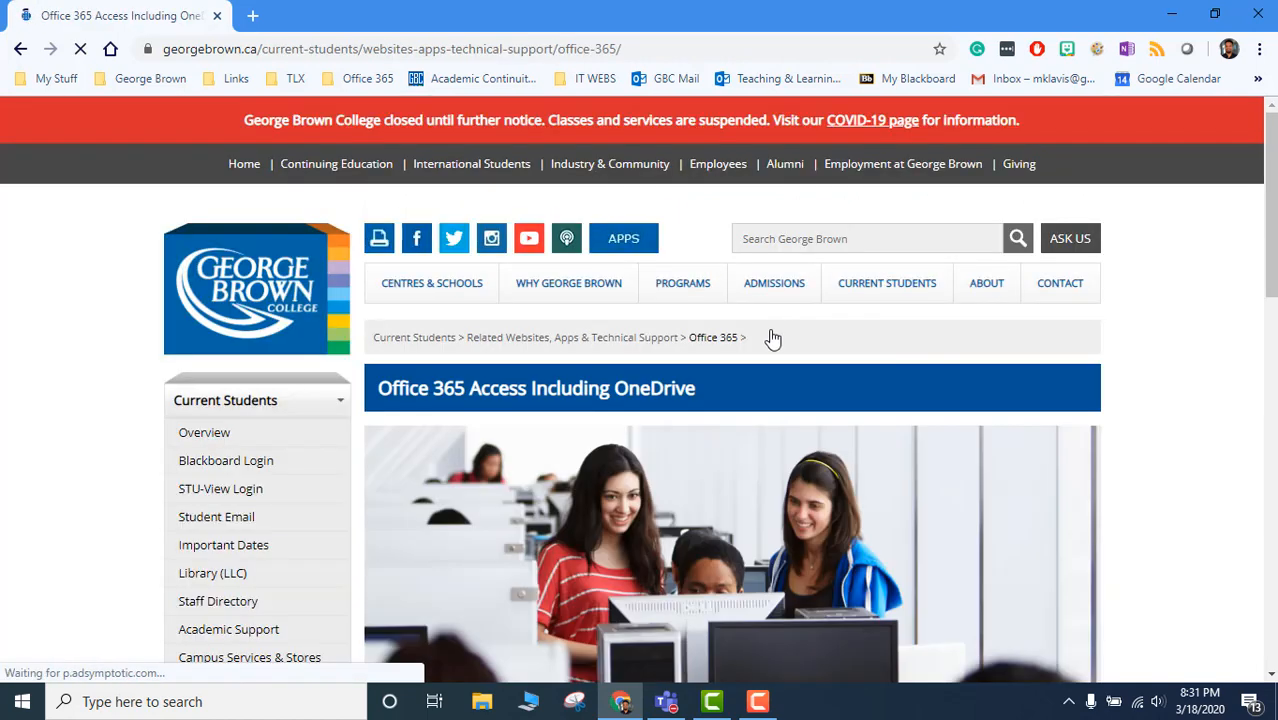
Start signing in to Office 365 from the college's Office 365 information page.
{"action": "scroll", "scroll_direction": "down", "scroll_amount": 3}
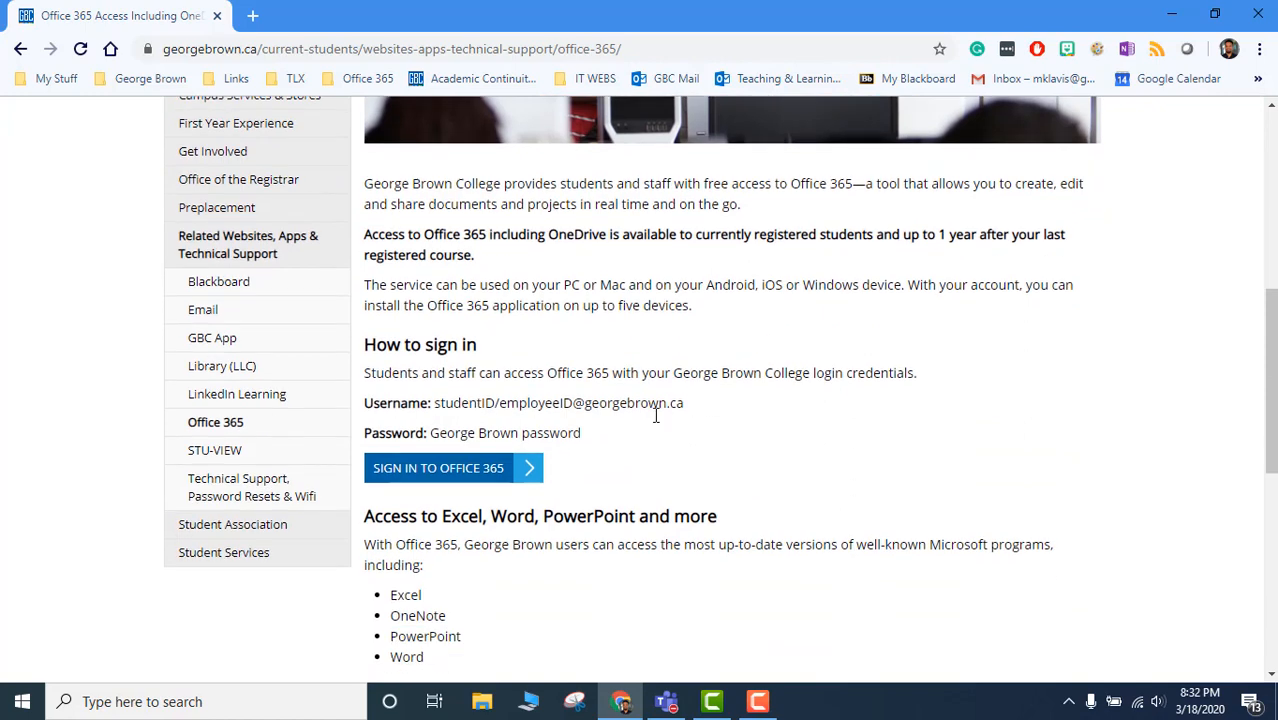
{"action": "left_click", "coordinate": [438, 468]}
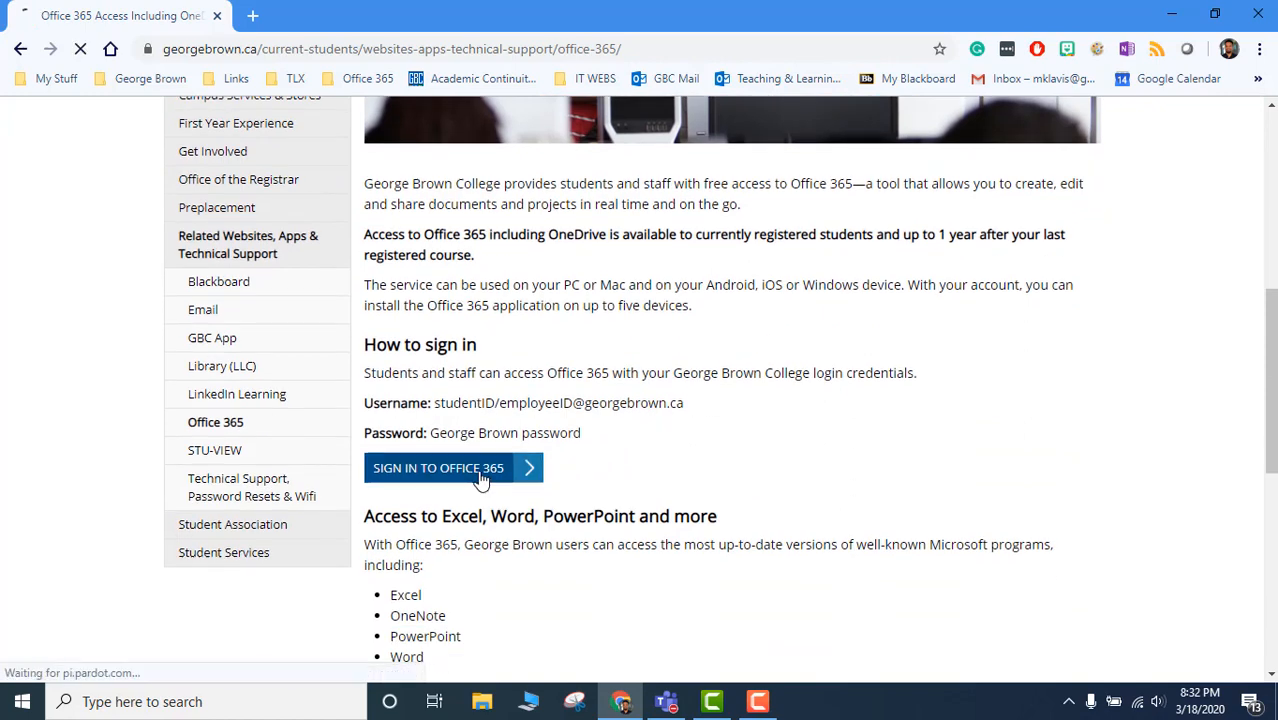
{"action": "left_click", "coordinate": [438, 468]}
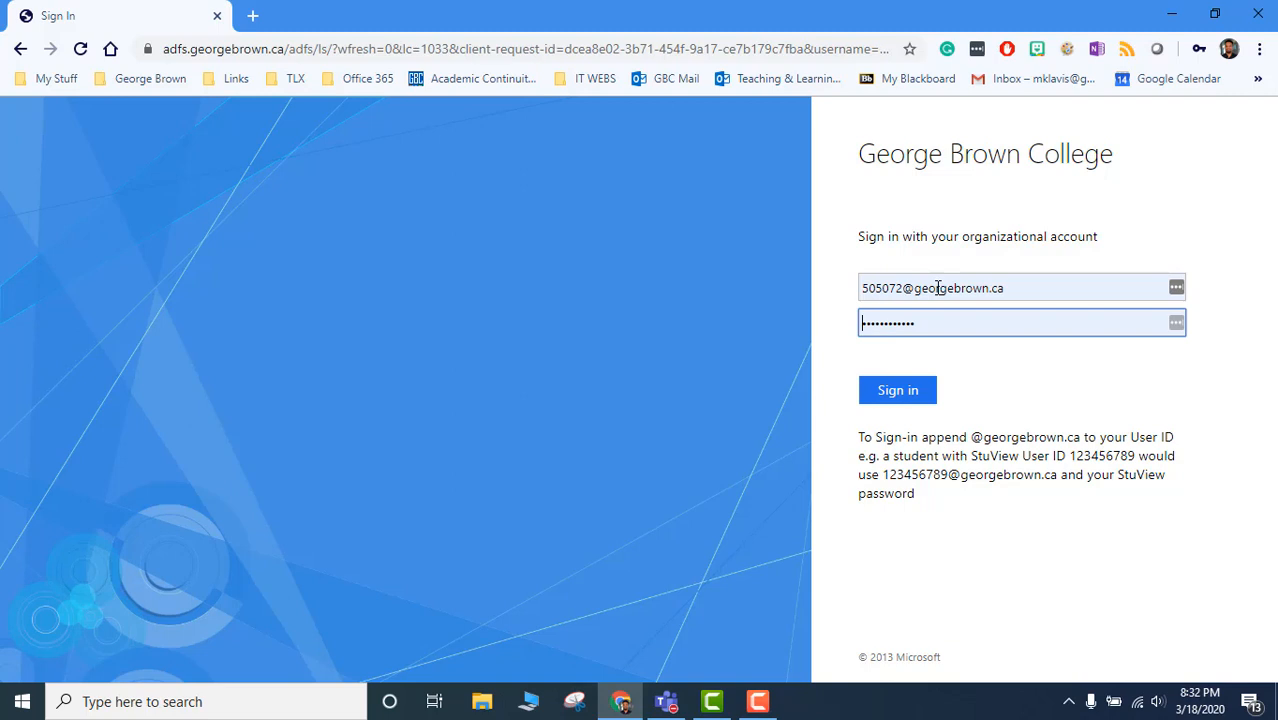
Sign in with the college username and password on the organizational sign-in page.
{"action": "left_click", "coordinate": [912, 322]}
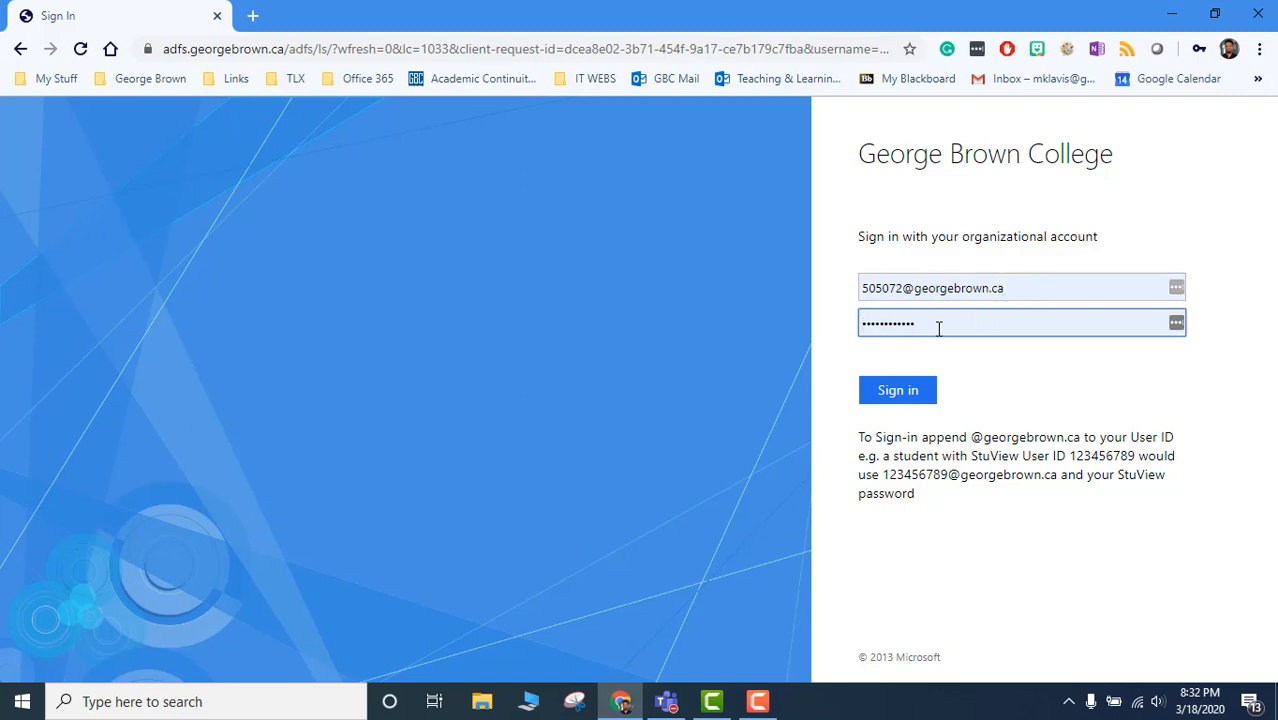
{"action": "left_click", "coordinate": [896, 390]}
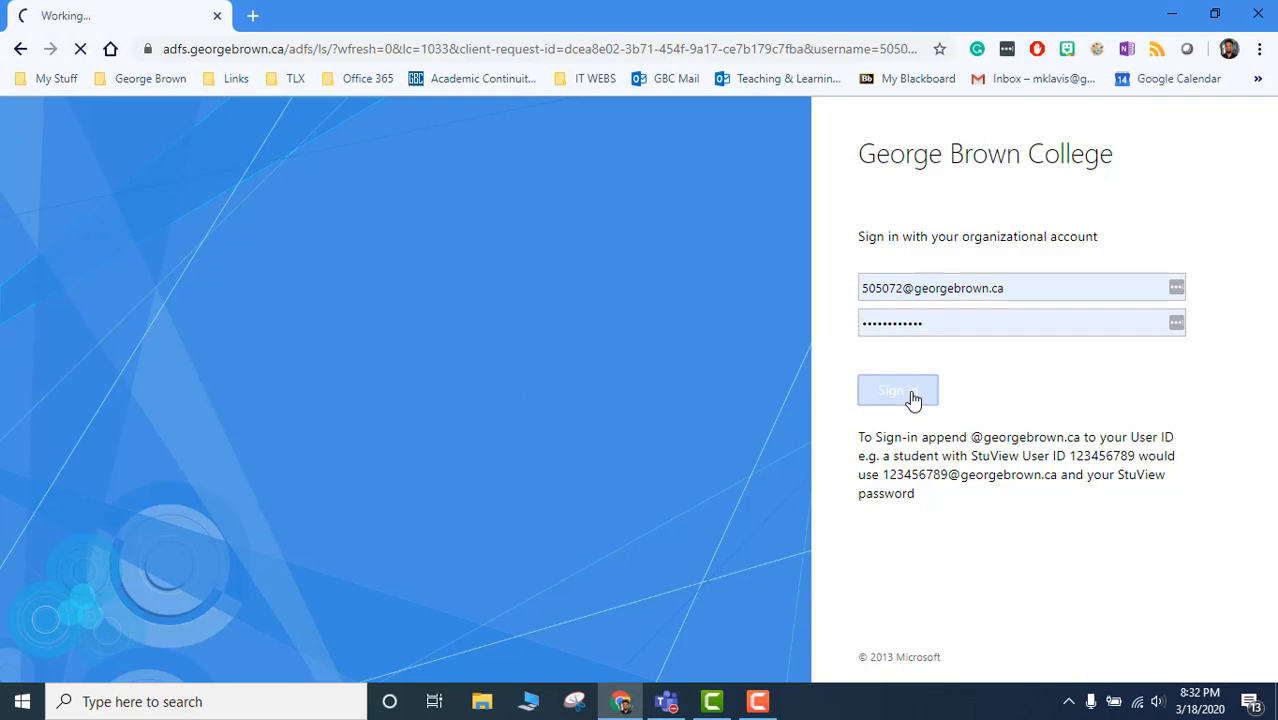
{"action": "left_click", "coordinate": [896, 390]}
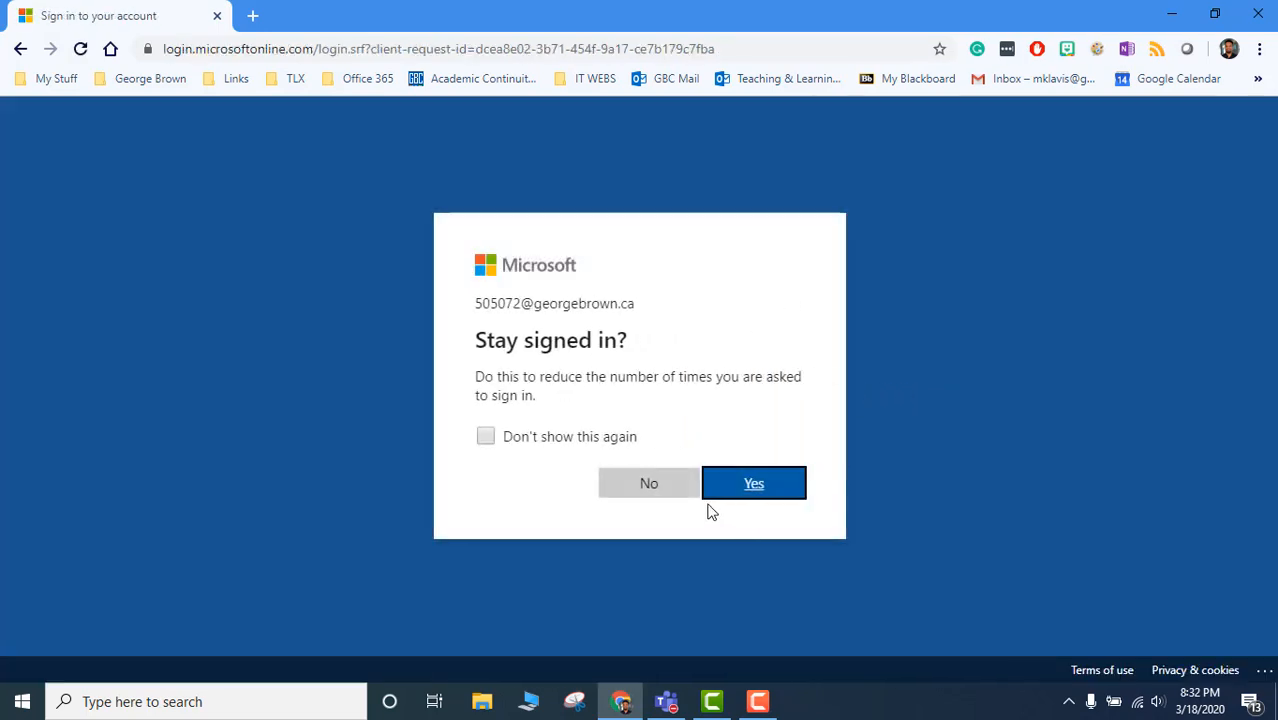
Answer Yes to 'Stay signed in?' and land on the Office 365 home page.
{"action": "left_click", "coordinate": [754, 482]}
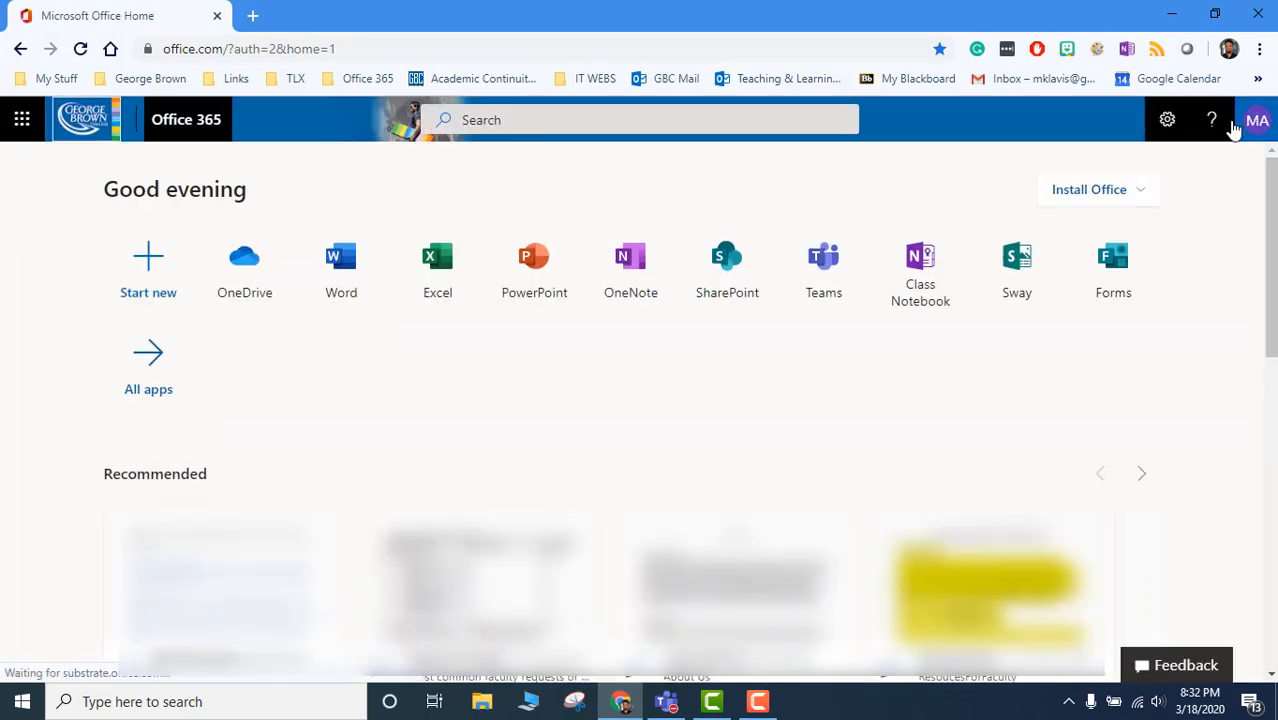
{"action": "mouse_move", "coordinate": [1256, 120]}
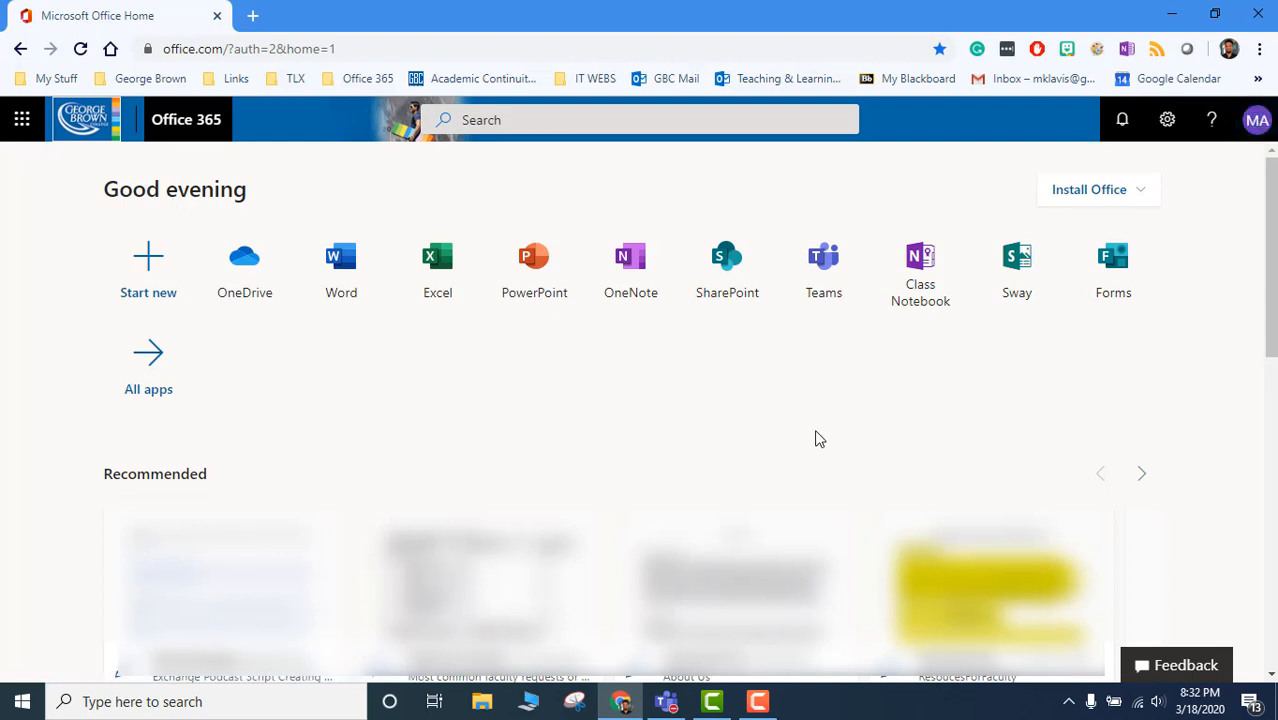
{"action": "mouse_move", "coordinate": [366, 388]}
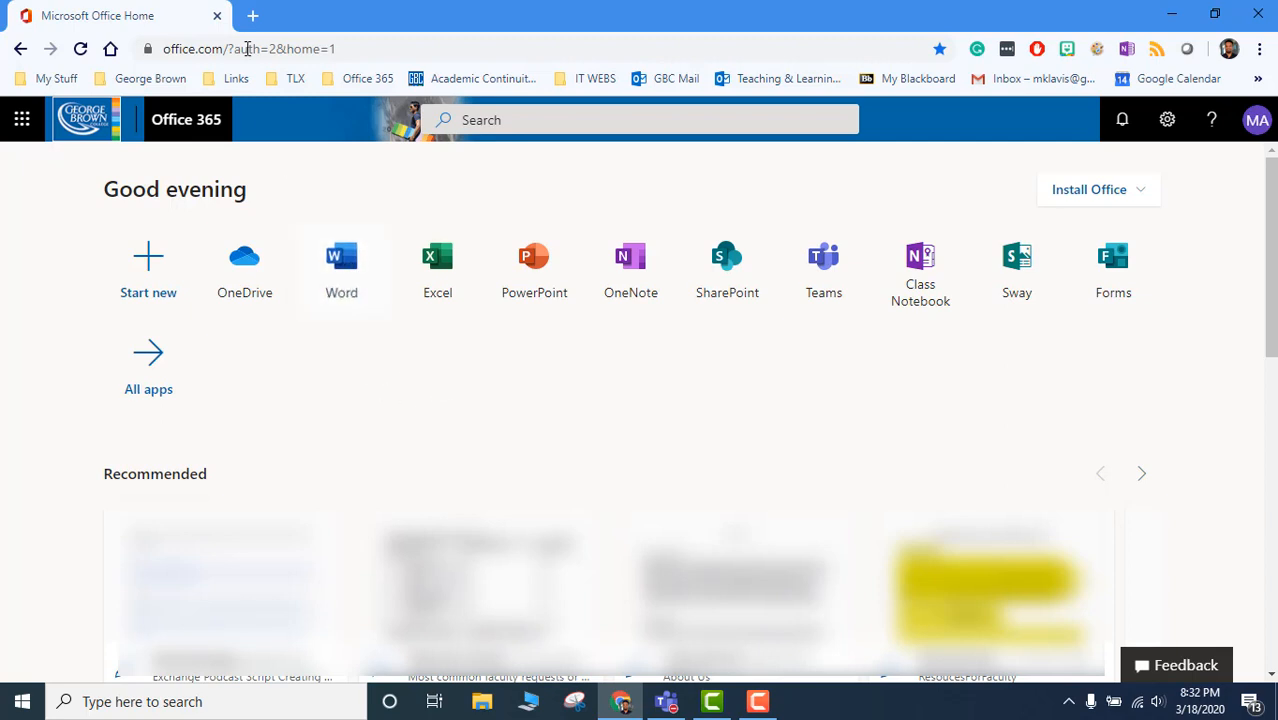
{"action": "mouse_move", "coordinate": [244, 270]}
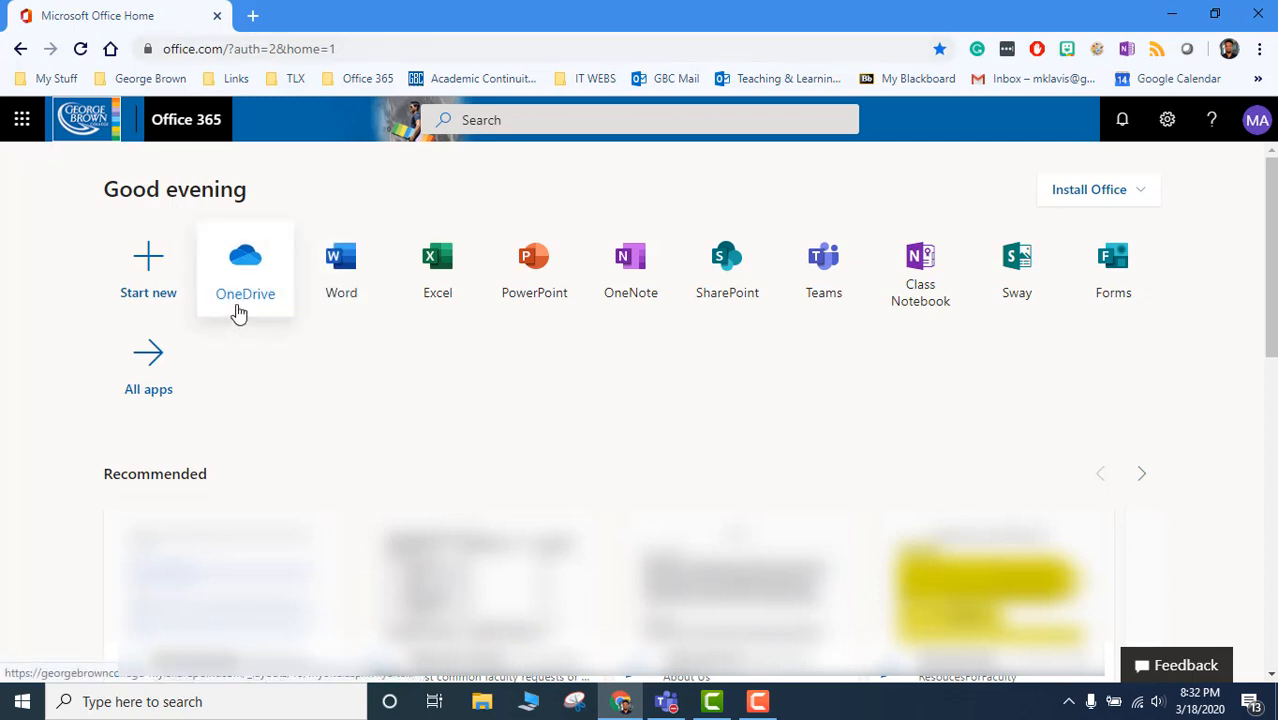
{"action": "mouse_move", "coordinate": [252, 276]}
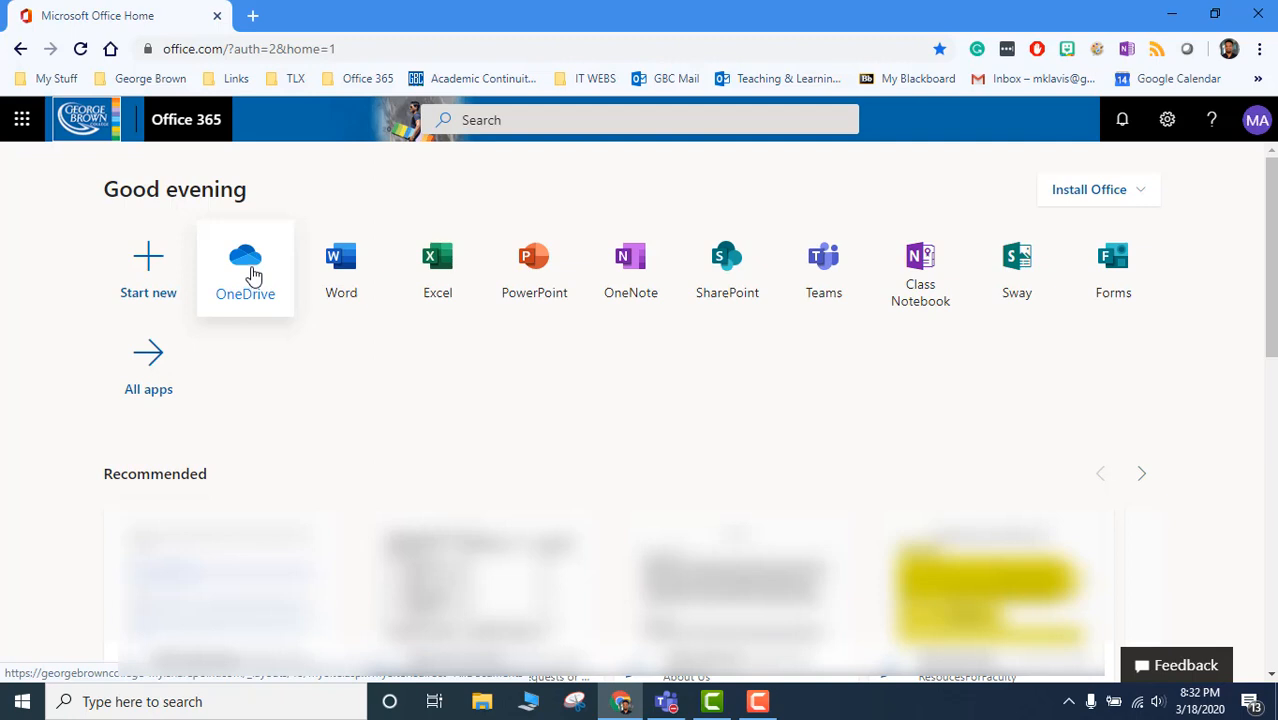
Open OneDrive's My files list and show its Upload choices for files or folders.
{"action": "left_click", "coordinate": [244, 264]}
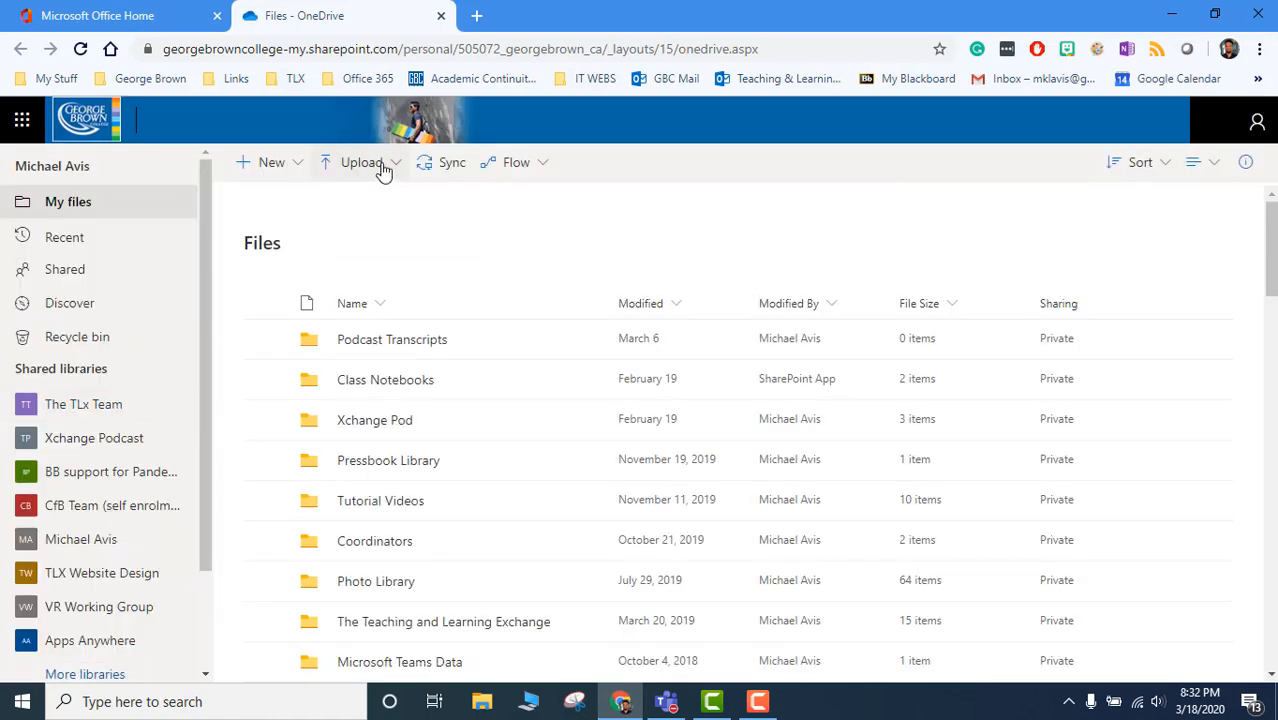
{"action": "left_click", "coordinate": [362, 162]}
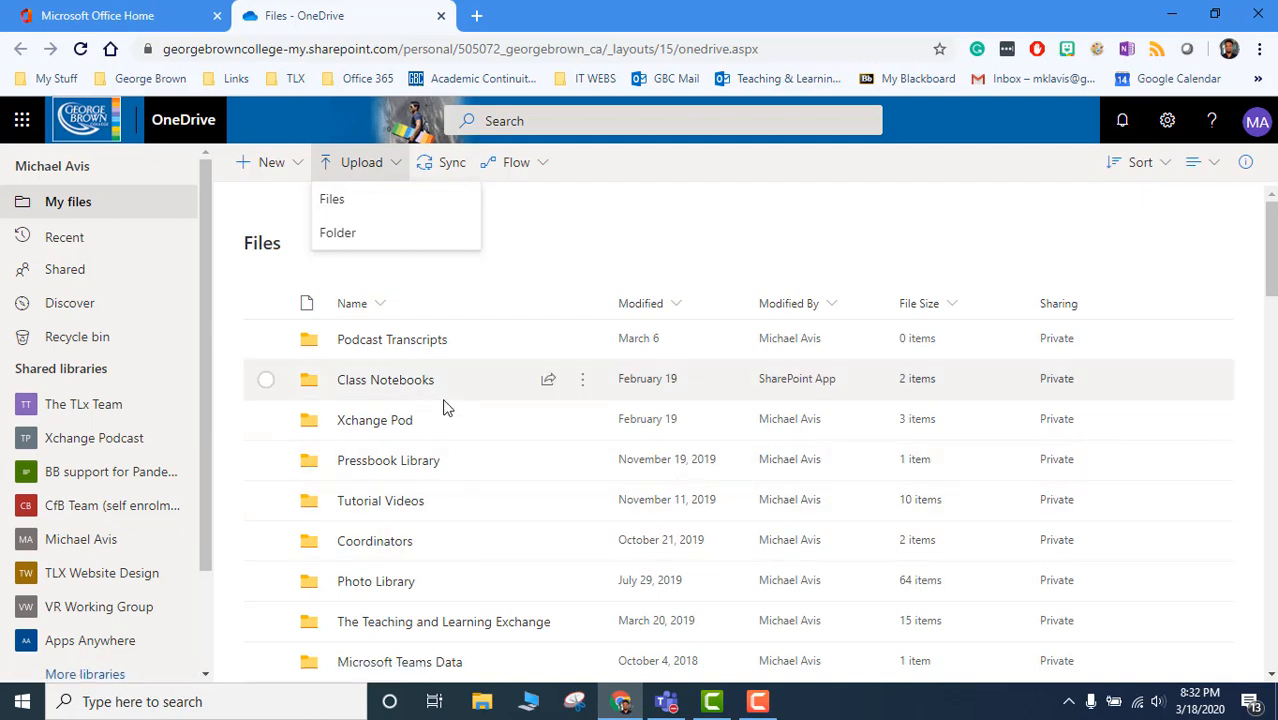
{"action": "mouse_move", "coordinate": [22, 120]}
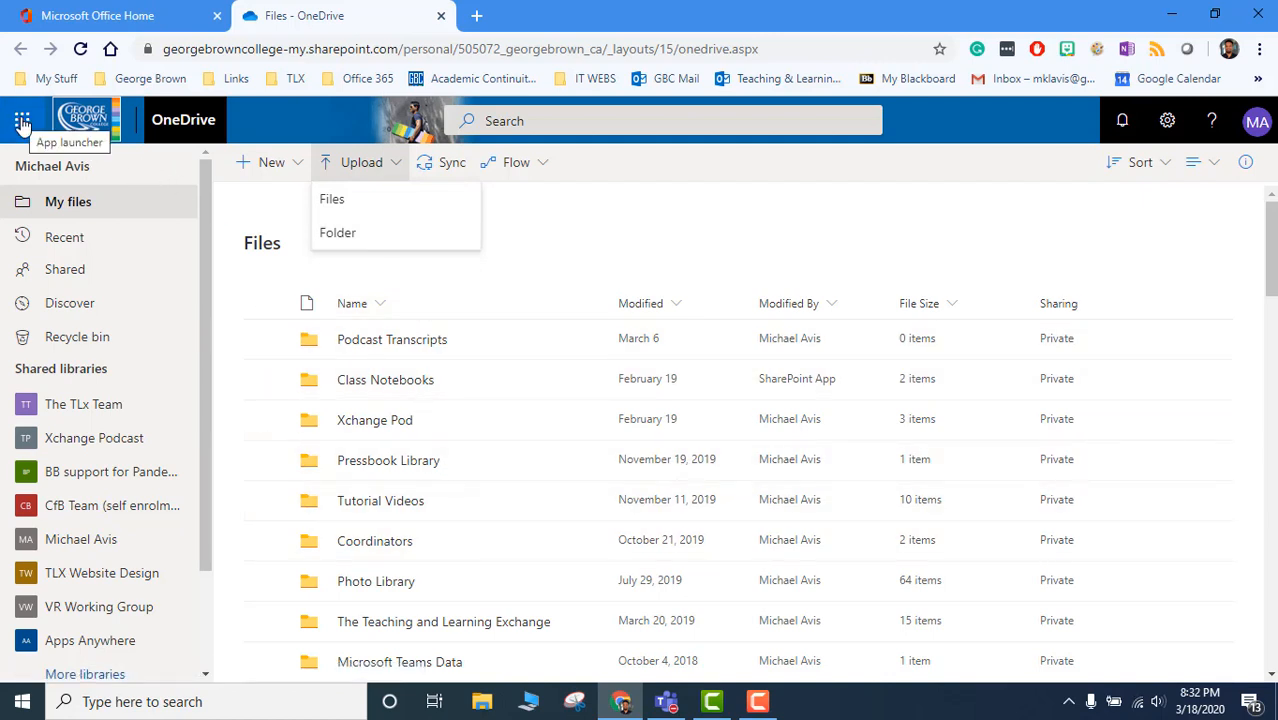
Launch PowerPoint from the app launcher and reach its Recommended and Recent presentations.
{"action": "left_click", "coordinate": [22, 120]}
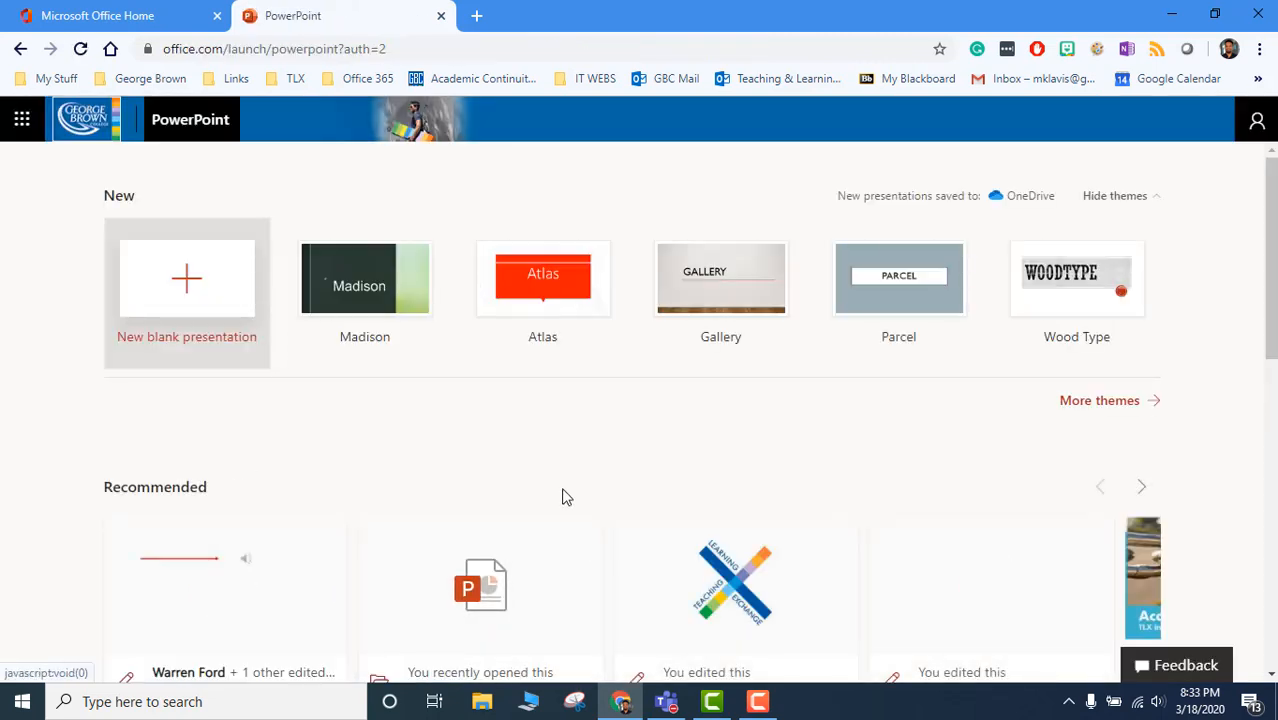
{"action": "scroll", "scroll_direction": "down", "scroll_amount": 3}
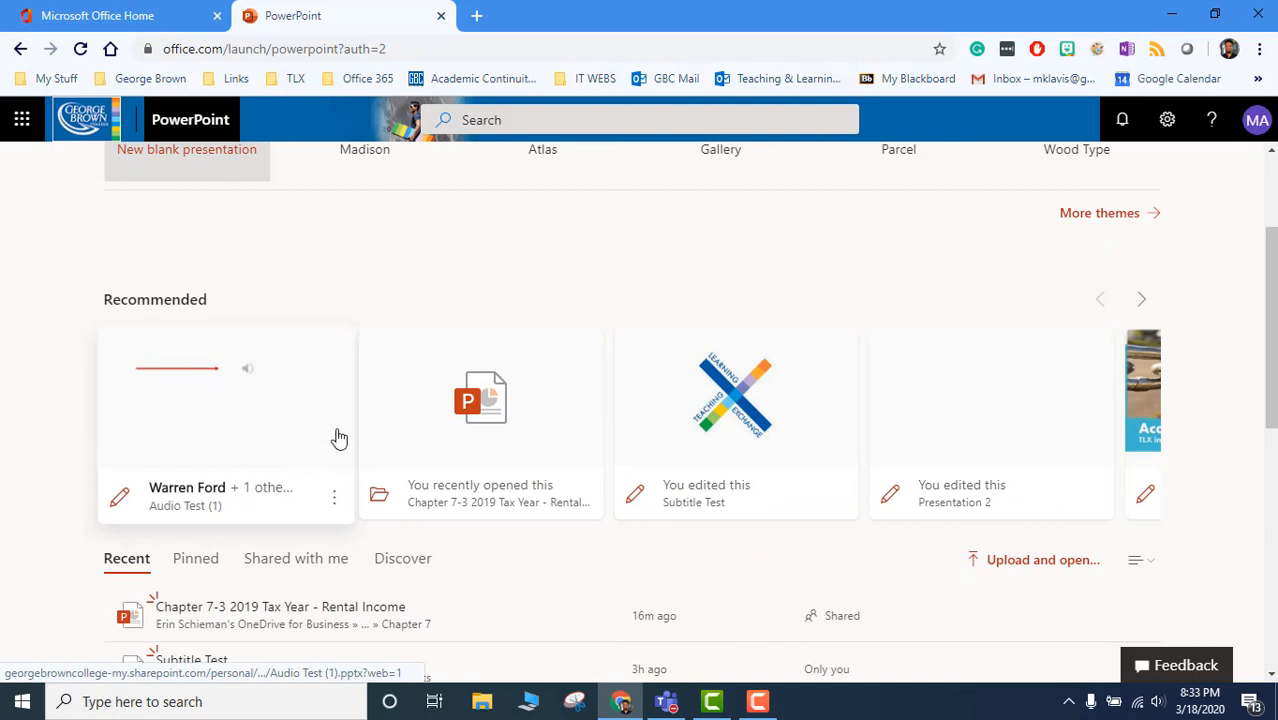
{"action": "scroll", "scroll_direction": "down", "scroll_amount": 3}
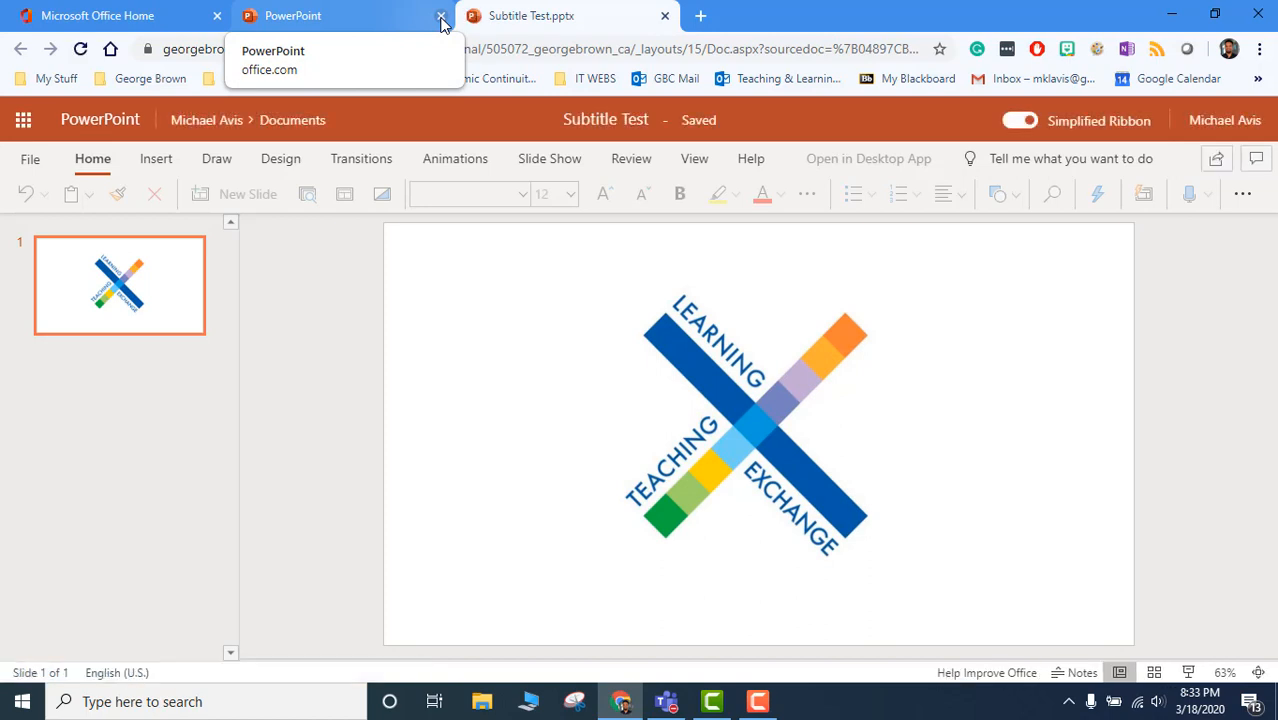
Close the PowerPoint start tab and show Subtitle Test's Slide Show ribbon with Always Use Subtitles.
{"action": "left_click", "coordinate": [440, 16]}
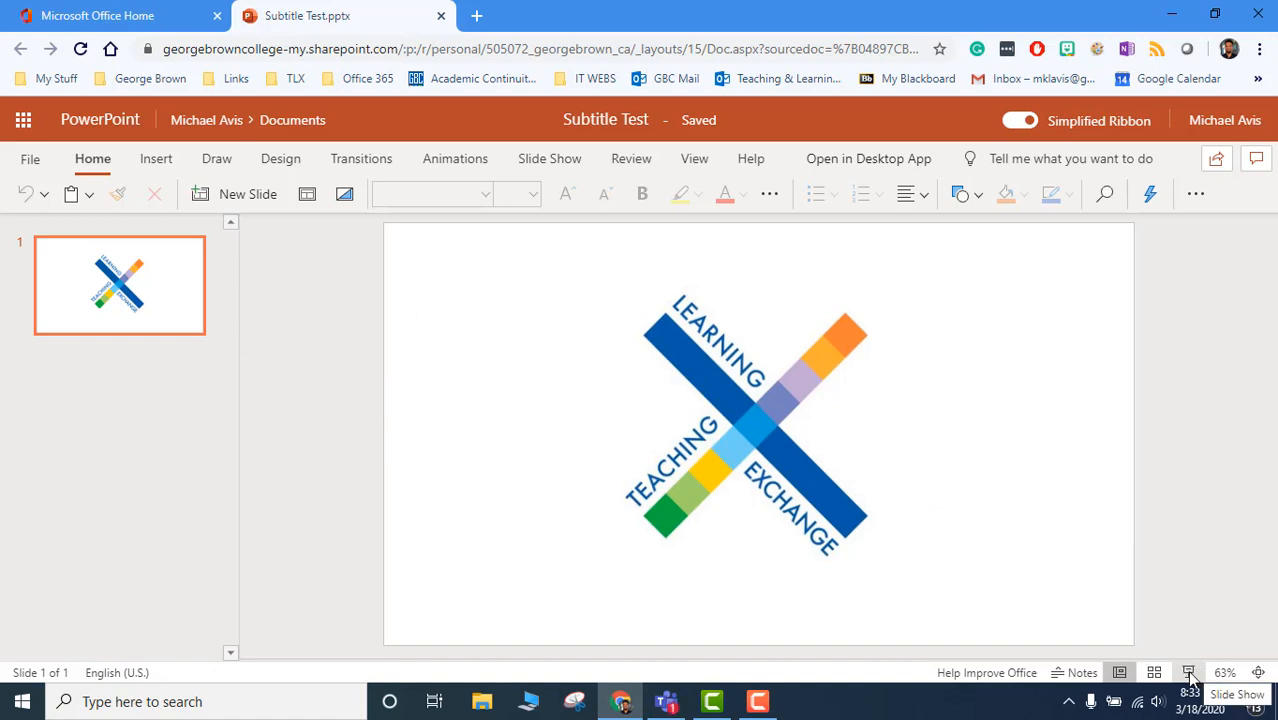
{"action": "left_click", "coordinate": [548, 158]}
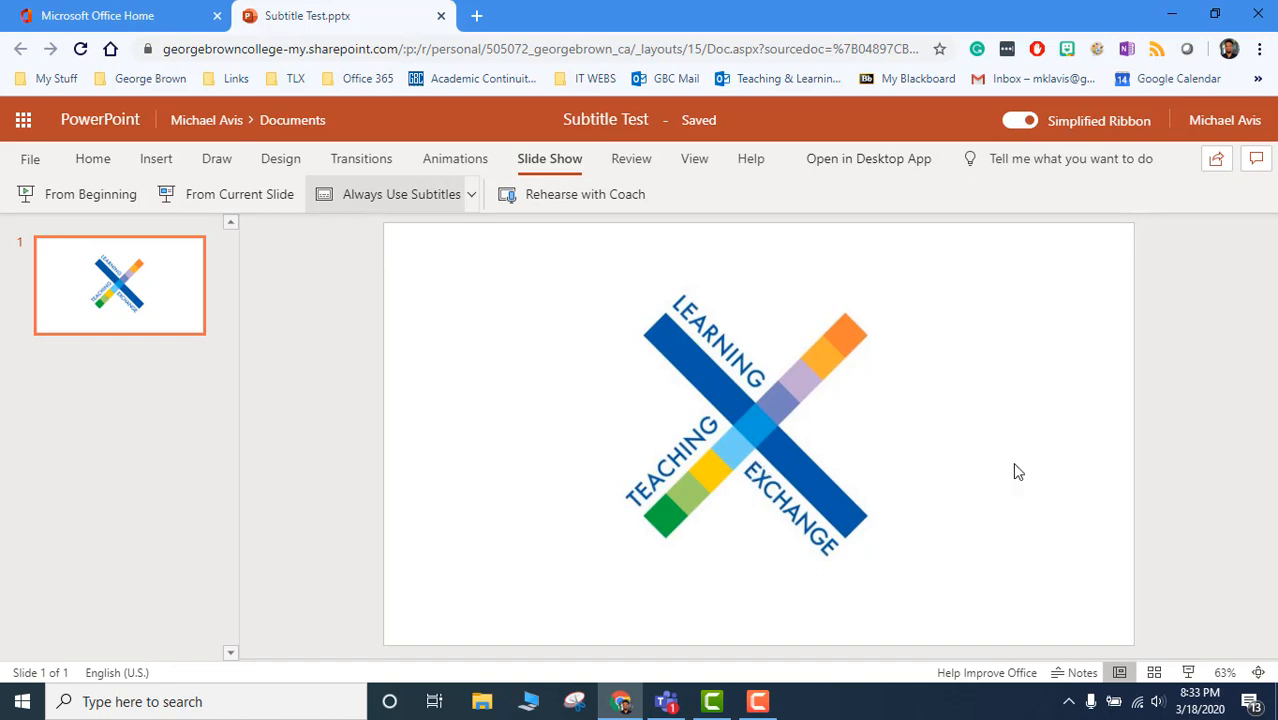
{"action": "mouse_move", "coordinate": [838, 676]}
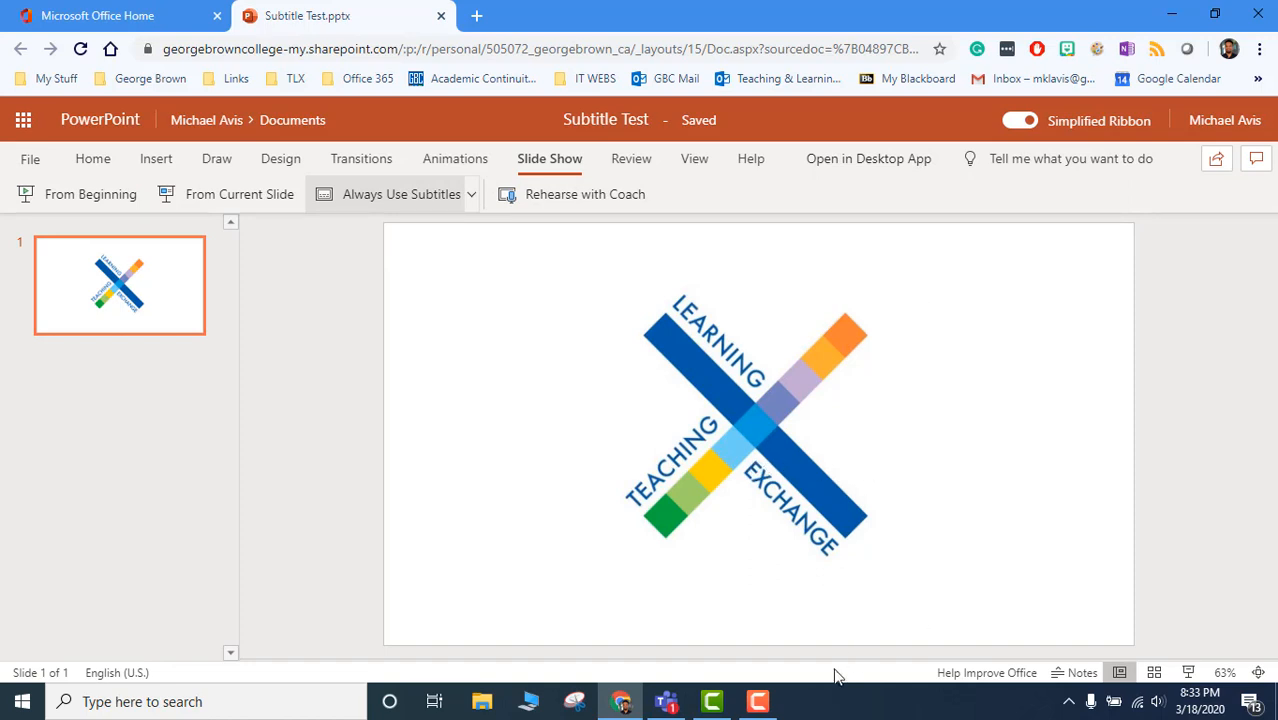